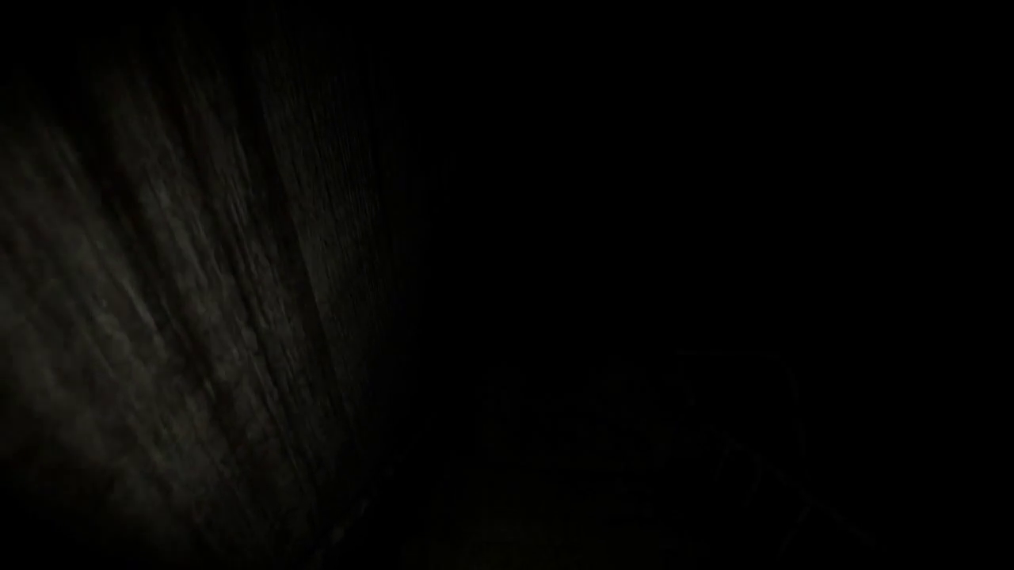
pyautogui.moveTo(543, 373)
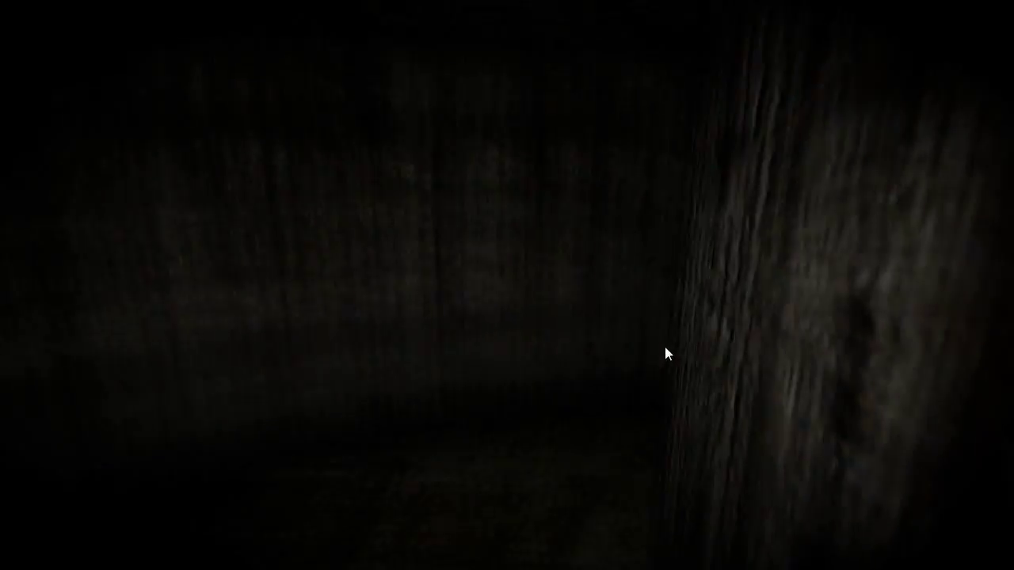
pyautogui.moveTo(773, 379)
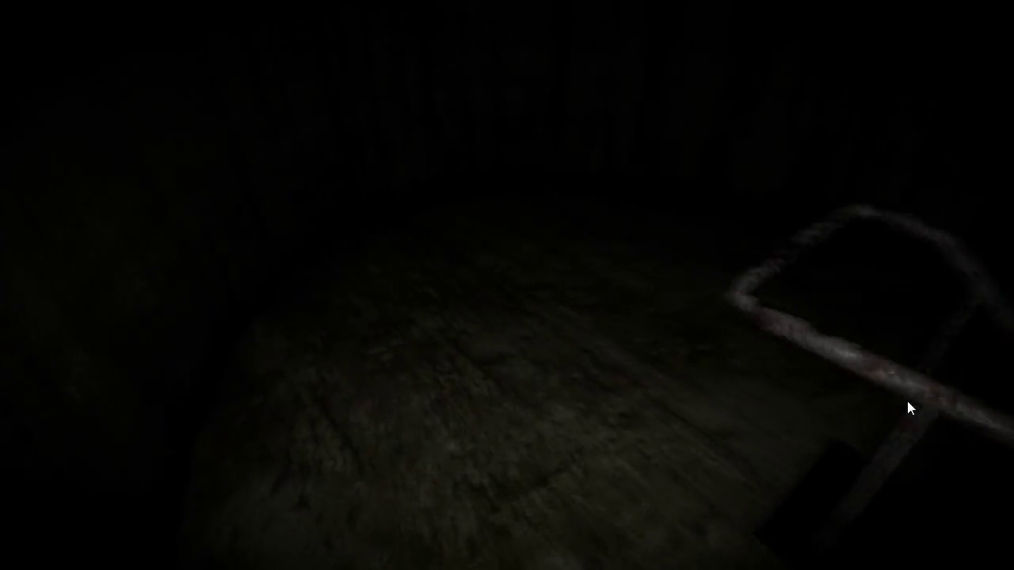
pyautogui.moveTo(507, 285)
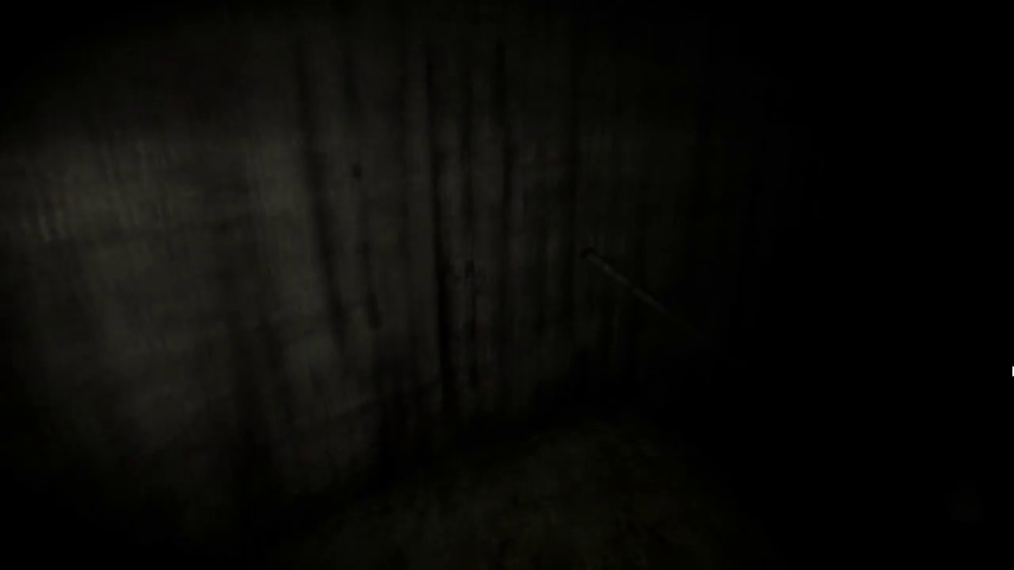